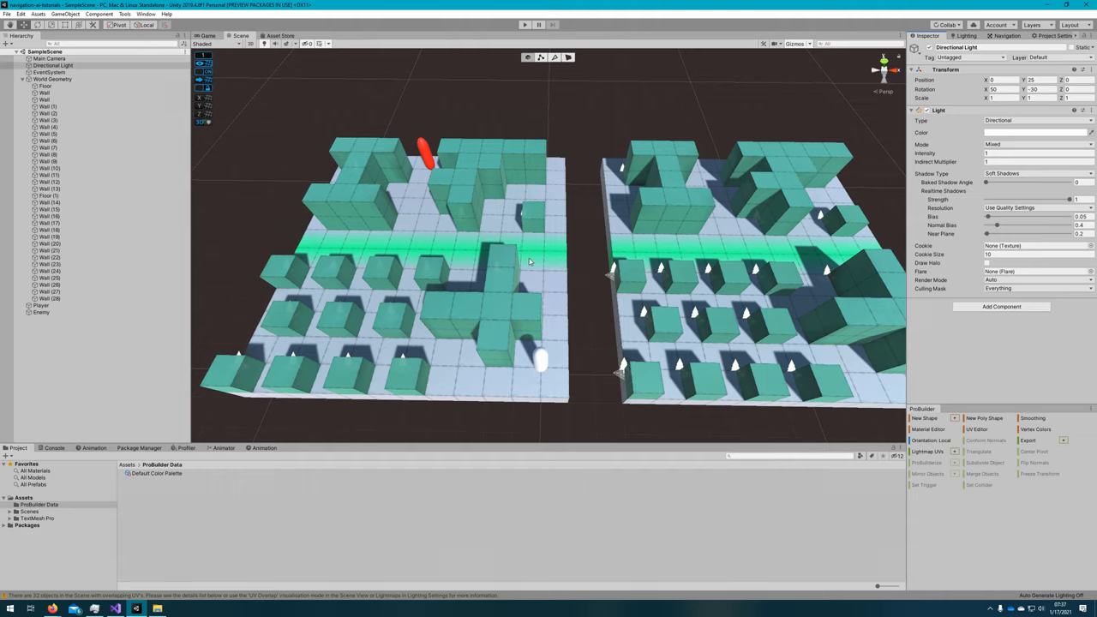
pyautogui.moveTo(679, 243)
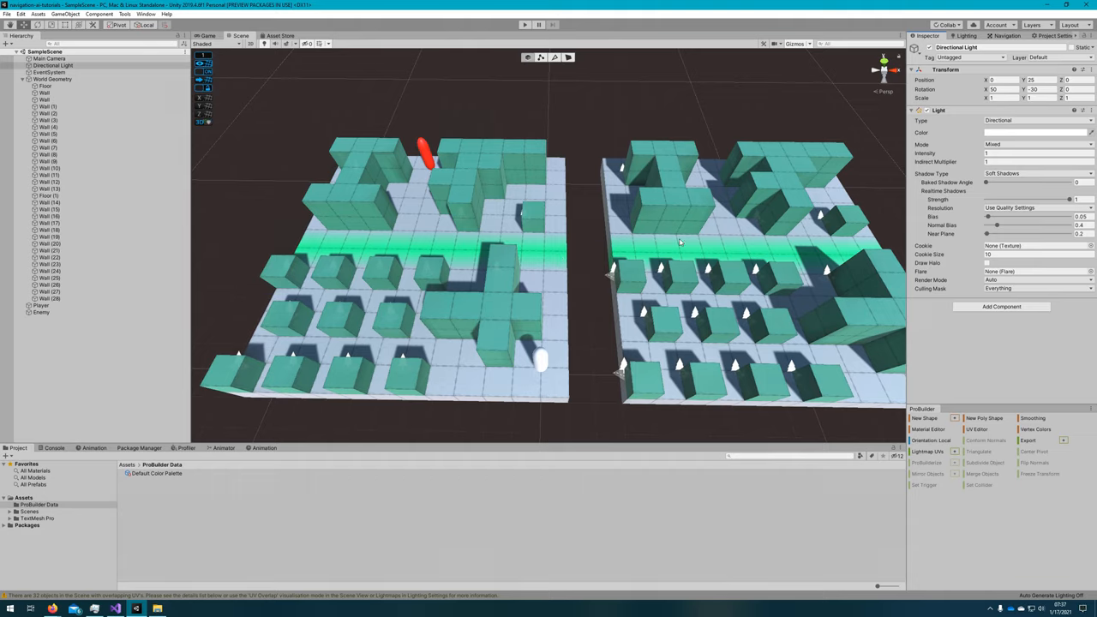
# Step: Select the floor geometry so its baked NavMesh shows on the left floor section
pyautogui.click(49, 196)
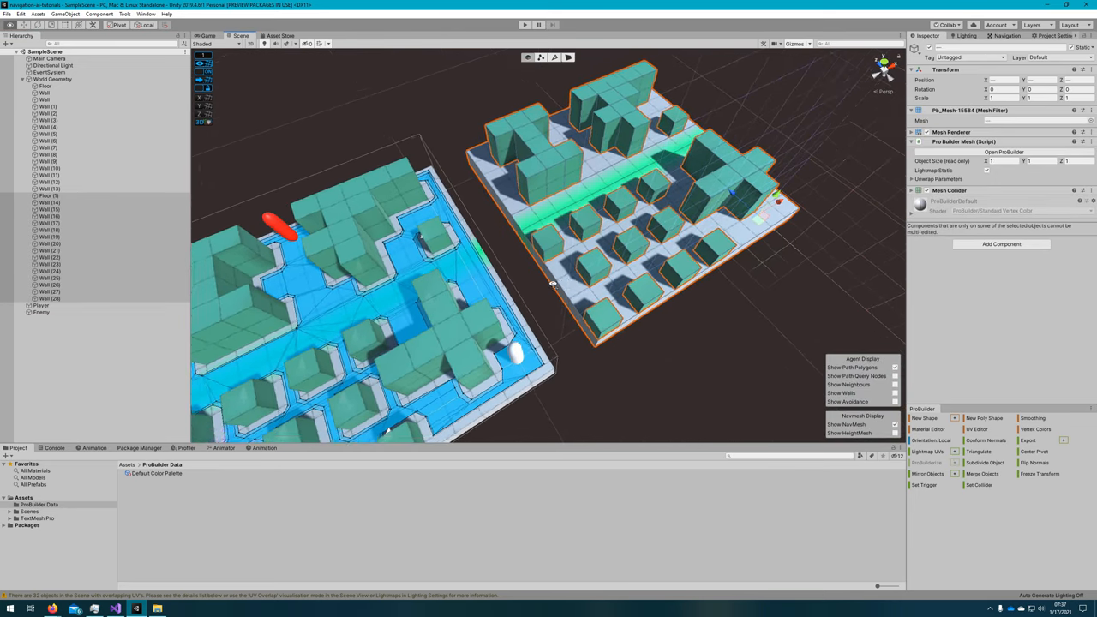
# Step: Bake the Player and Enemy NavMeshSurfaces on World Geometry to cover both floors
pyautogui.click(53, 79)
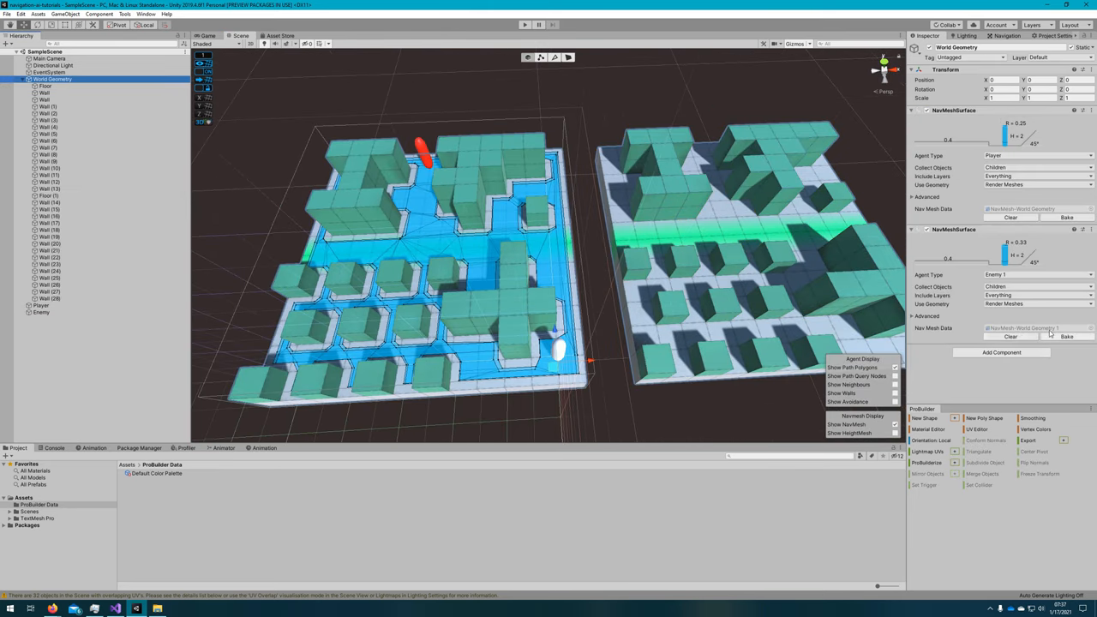
pyautogui.click(1066, 336)
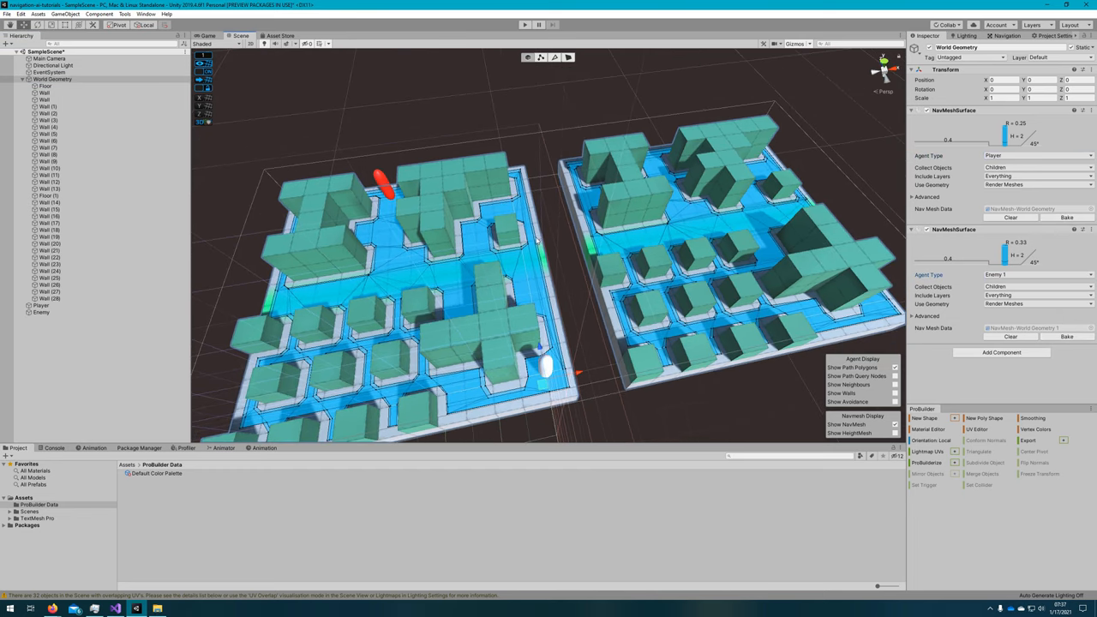
pyautogui.moveTo(528, 315)
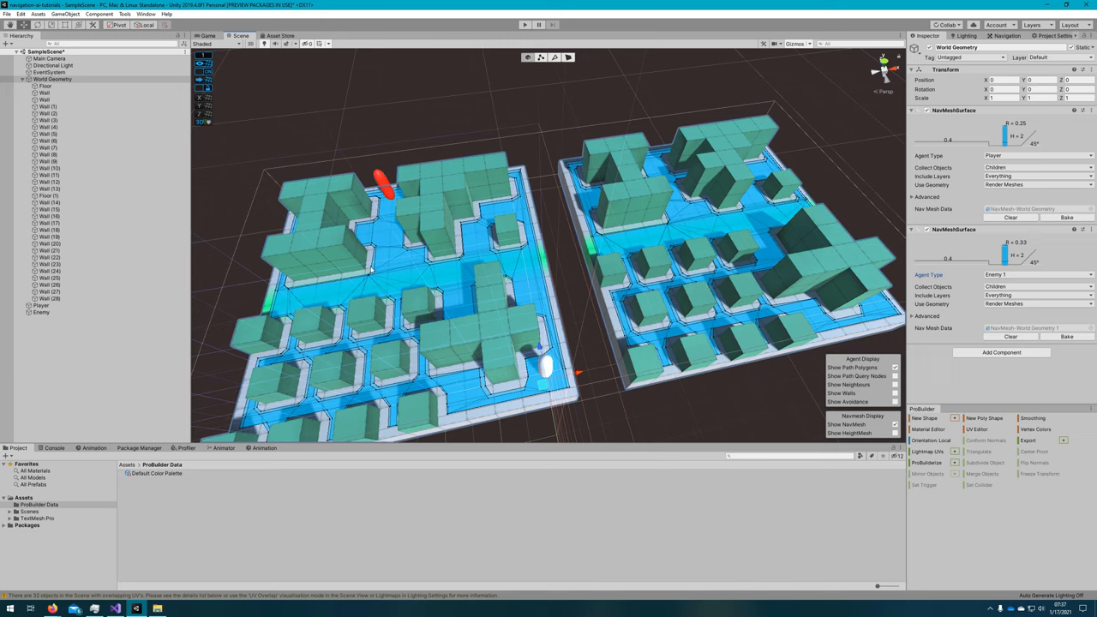
pyautogui.moveTo(655, 268)
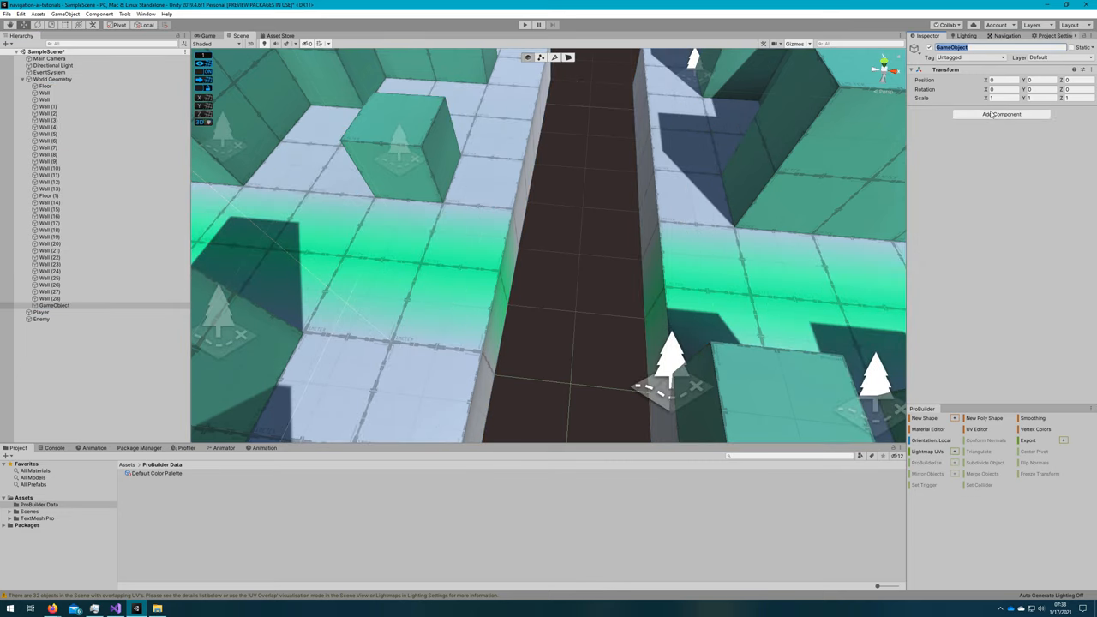
# Step: Add a NavMeshLink component with point values 8 and 9.81 and Auto Update Position enabled
pyautogui.click(1001, 114)
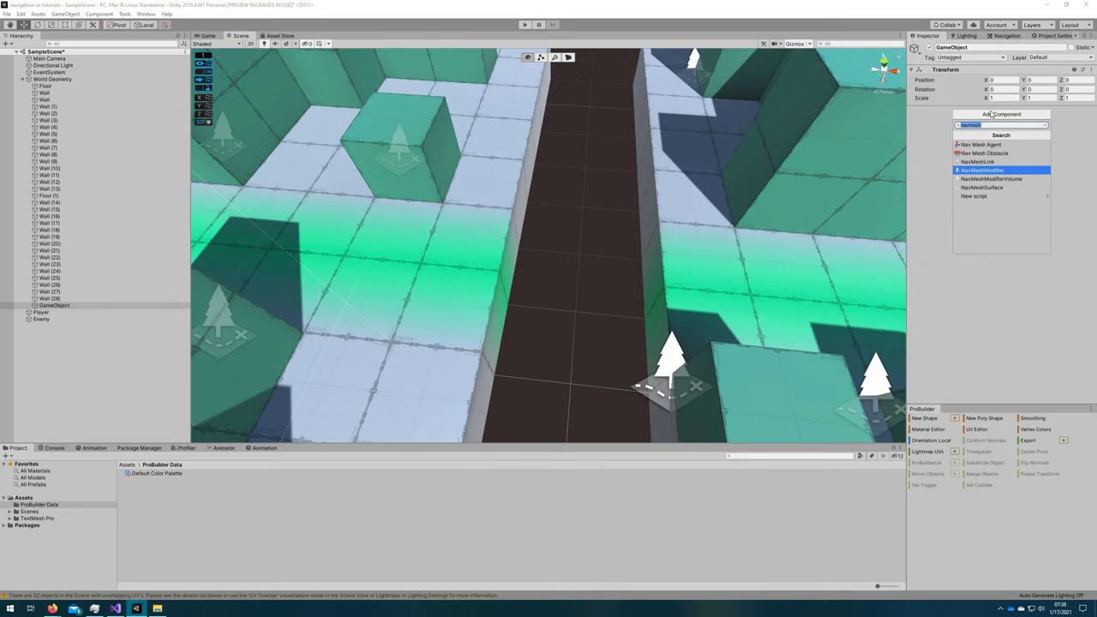
pyautogui.click(978, 161)
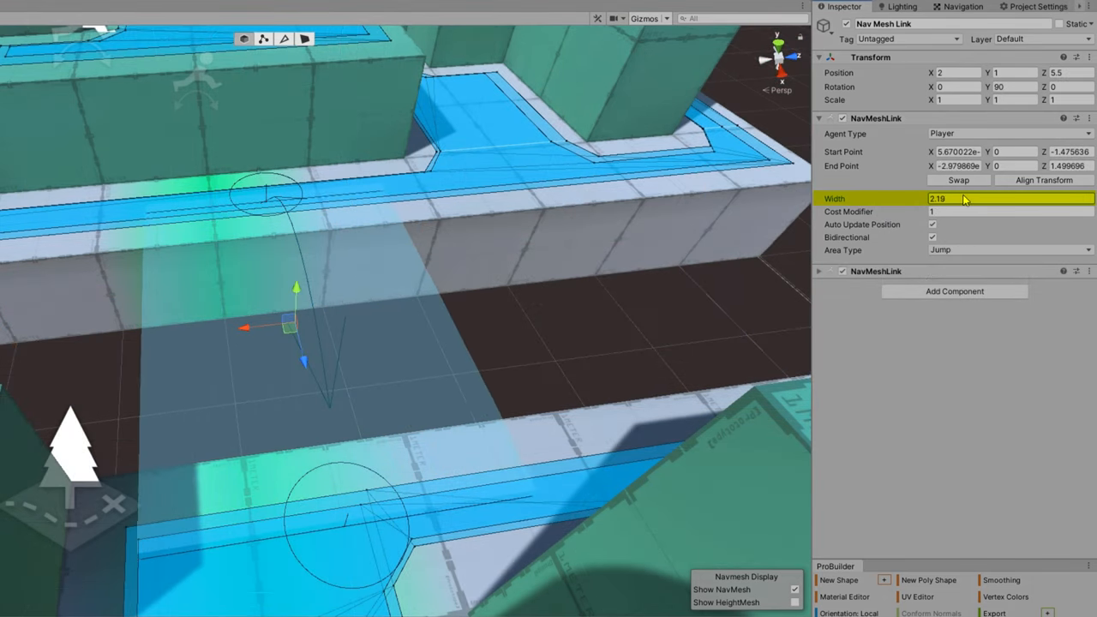
pyautogui.write('8')
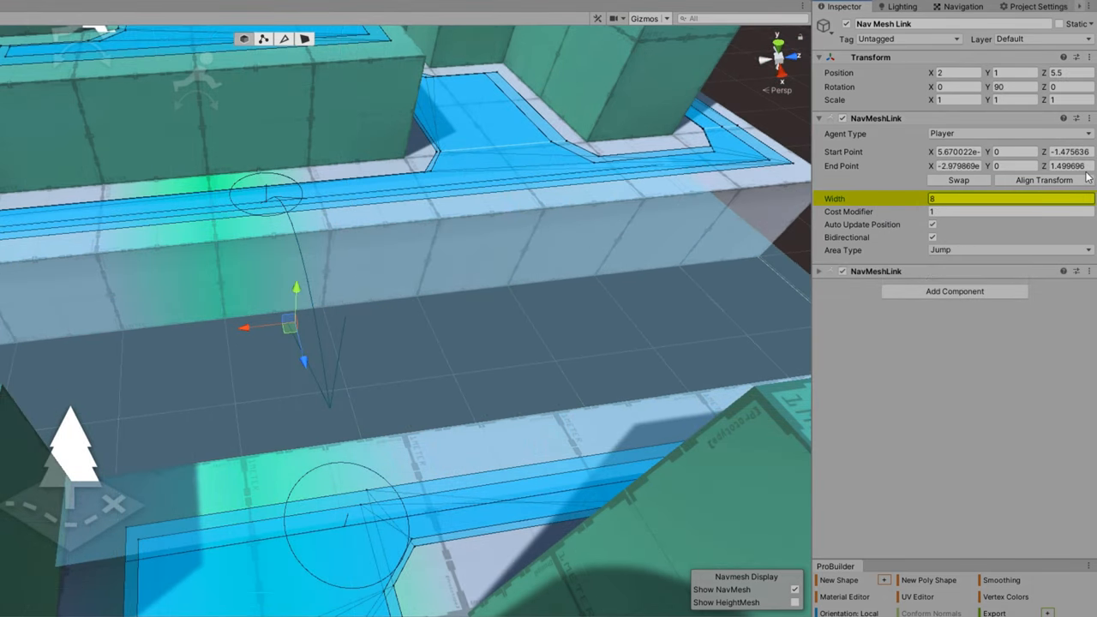
pyautogui.write('9.81')
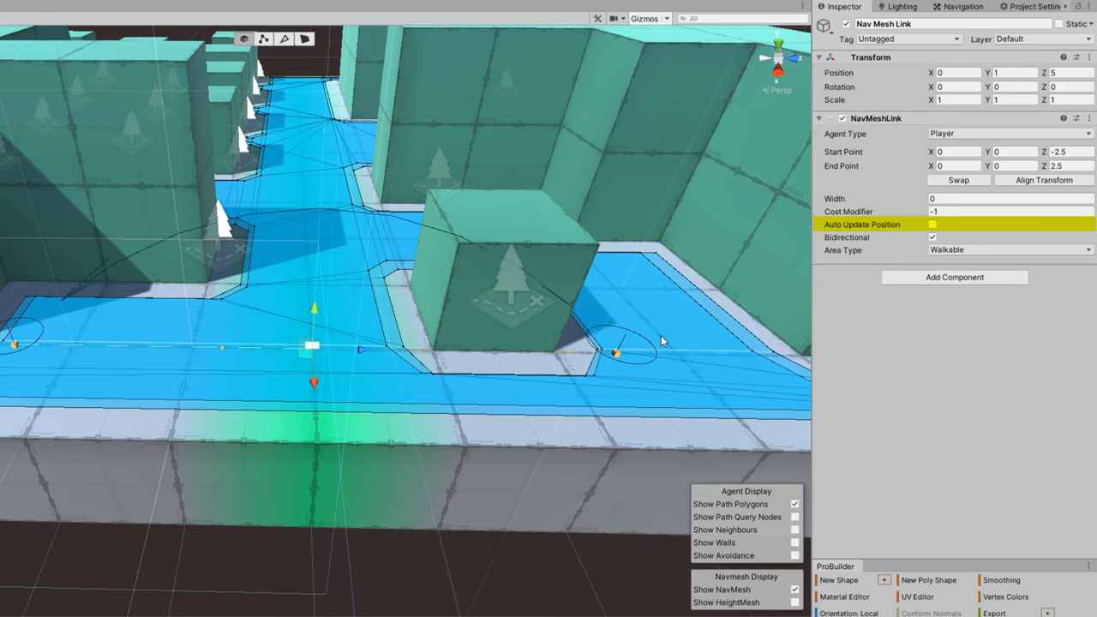
pyautogui.click(932, 225)
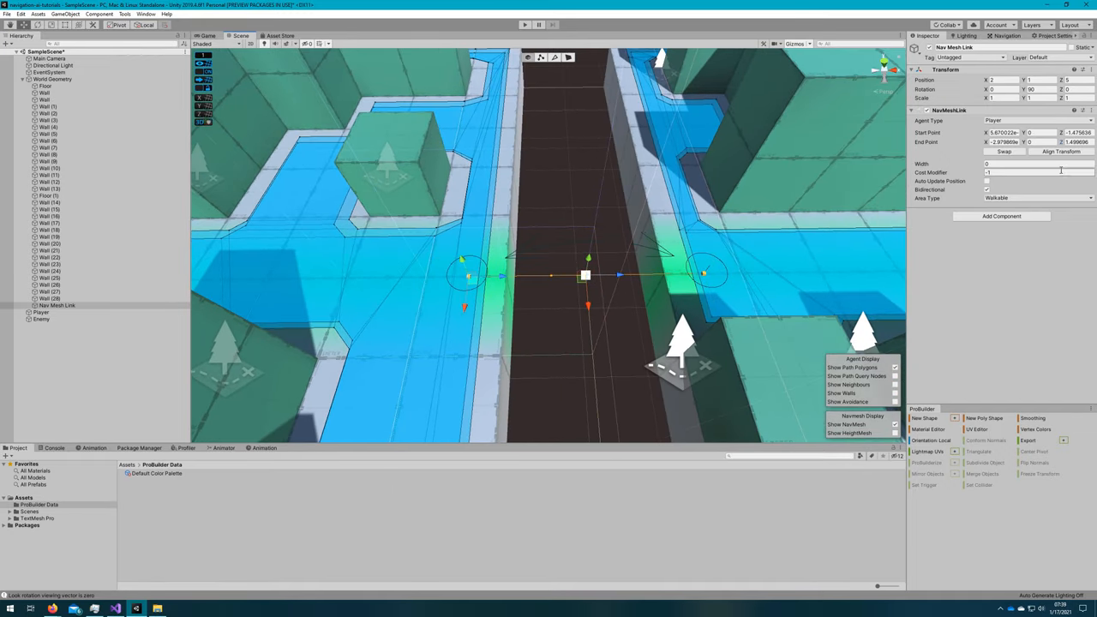
# Step: Select the Player capsule to show its NavMeshAgent and Player Movement components
pyautogui.click(1037, 199)
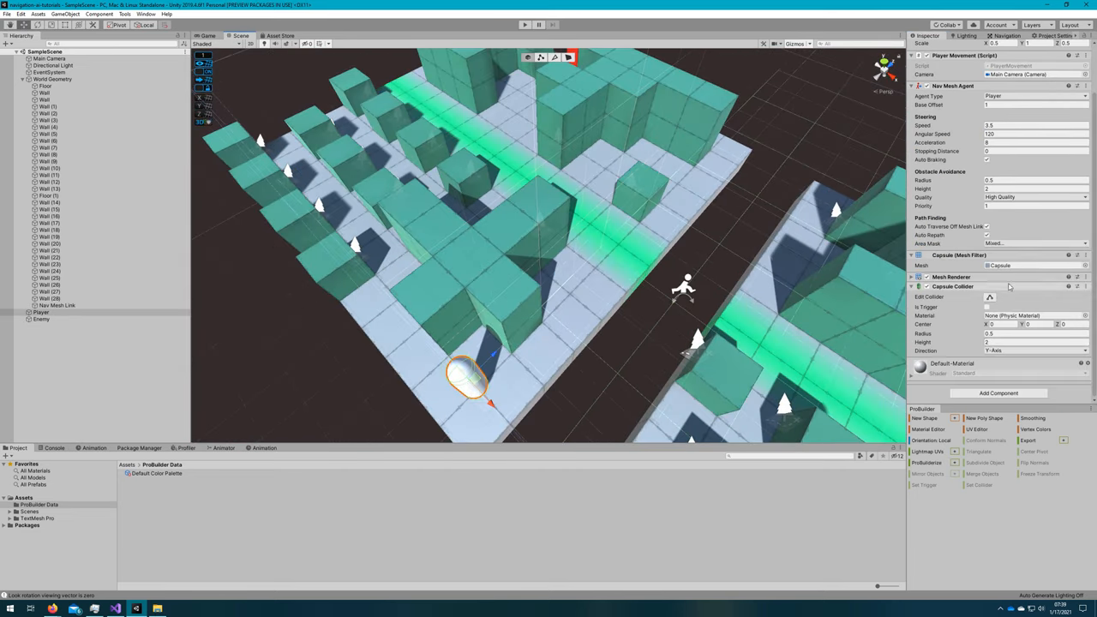
# Step: Enter Play mode to test the player crossing between the floor sections
pyautogui.click(524, 26)
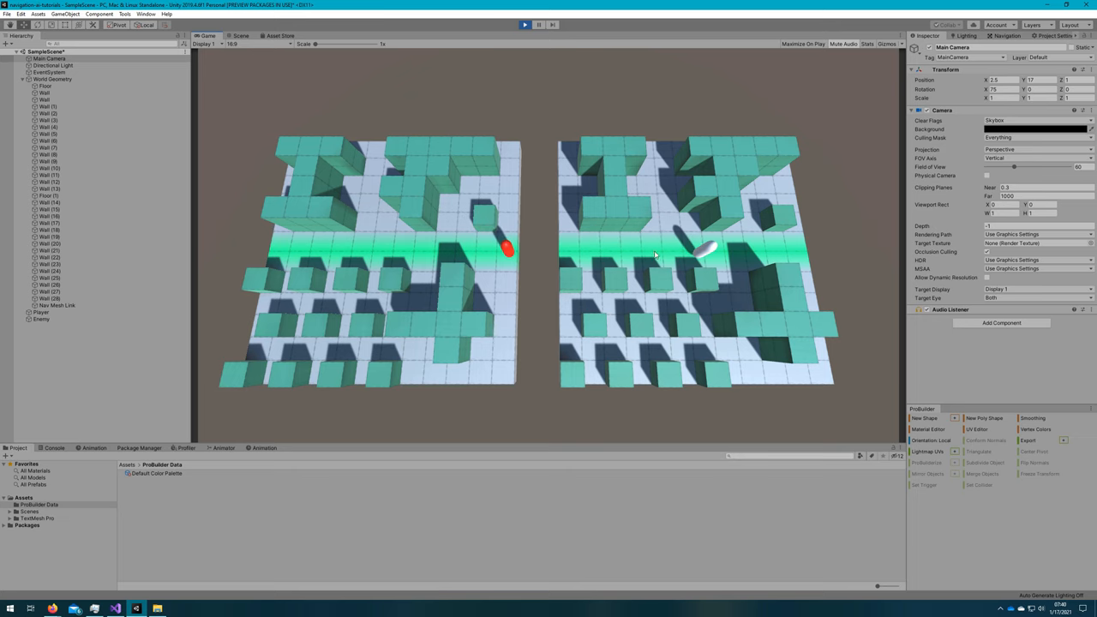
pyautogui.click(241, 36)
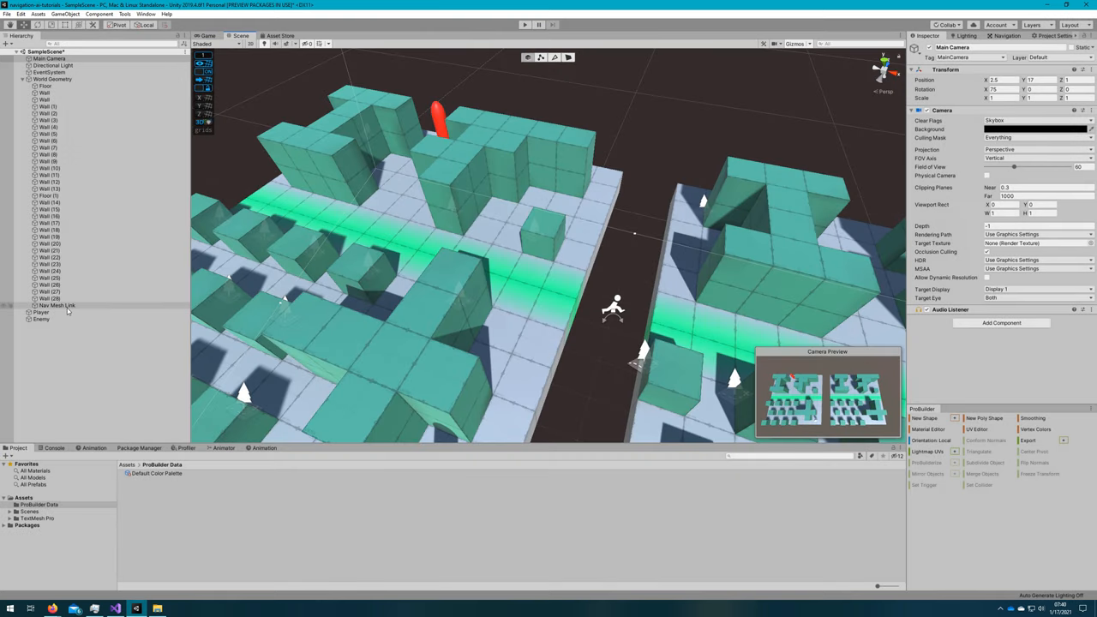
pyautogui.click(56, 305)
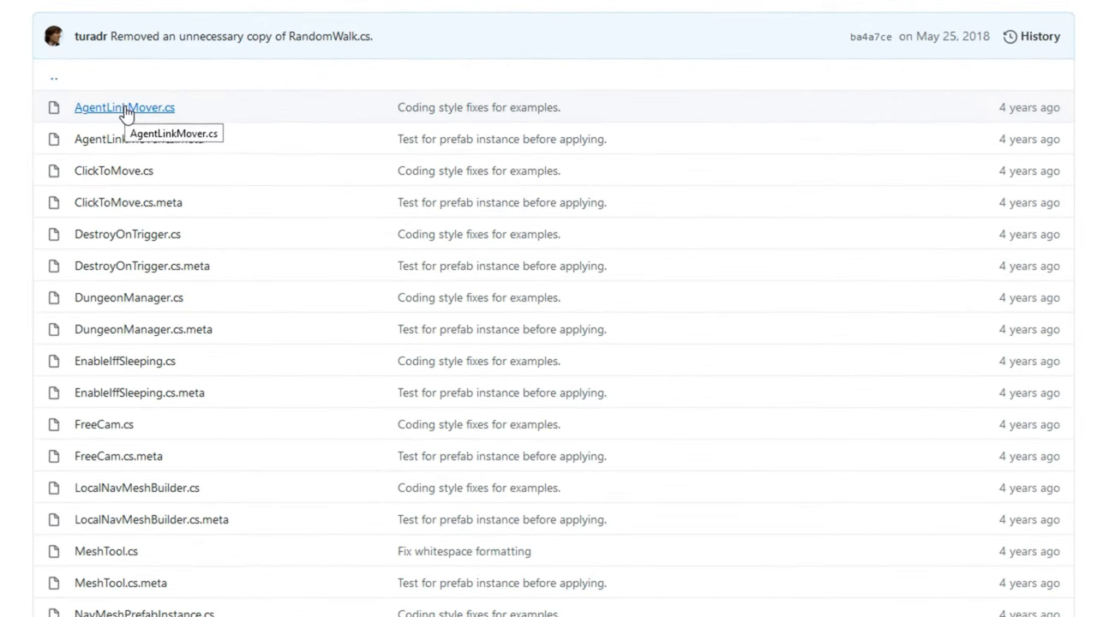
# Step: Read AgentLinkMover.cs on GitHub through the Parabola and Curve coroutines
pyautogui.click(124, 106)
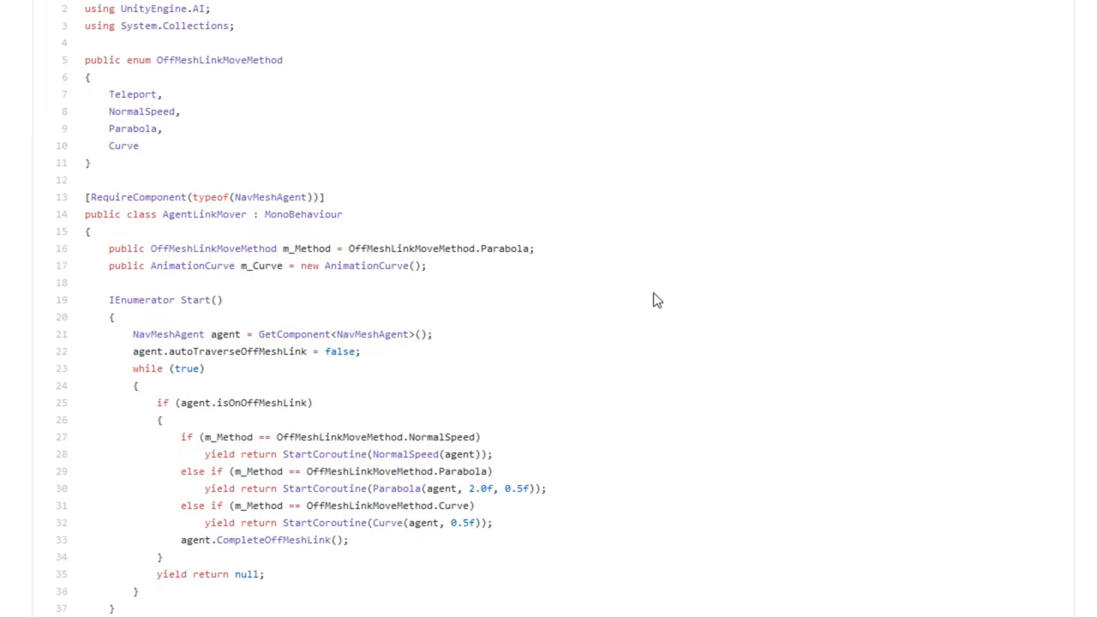
pyautogui.scroll(-3)
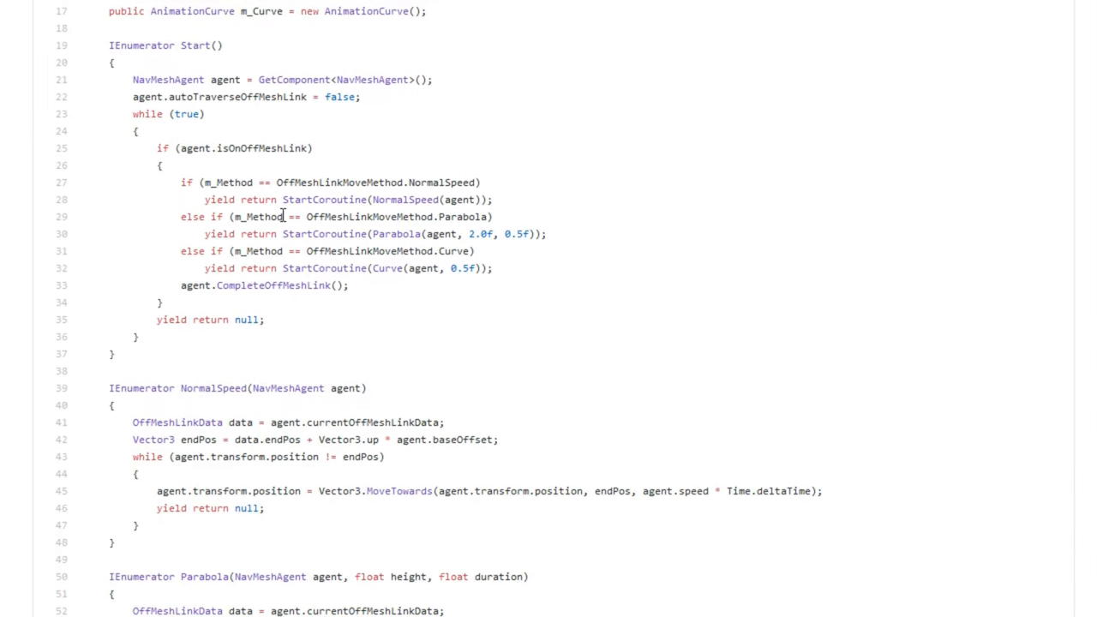
pyautogui.scroll(-3)
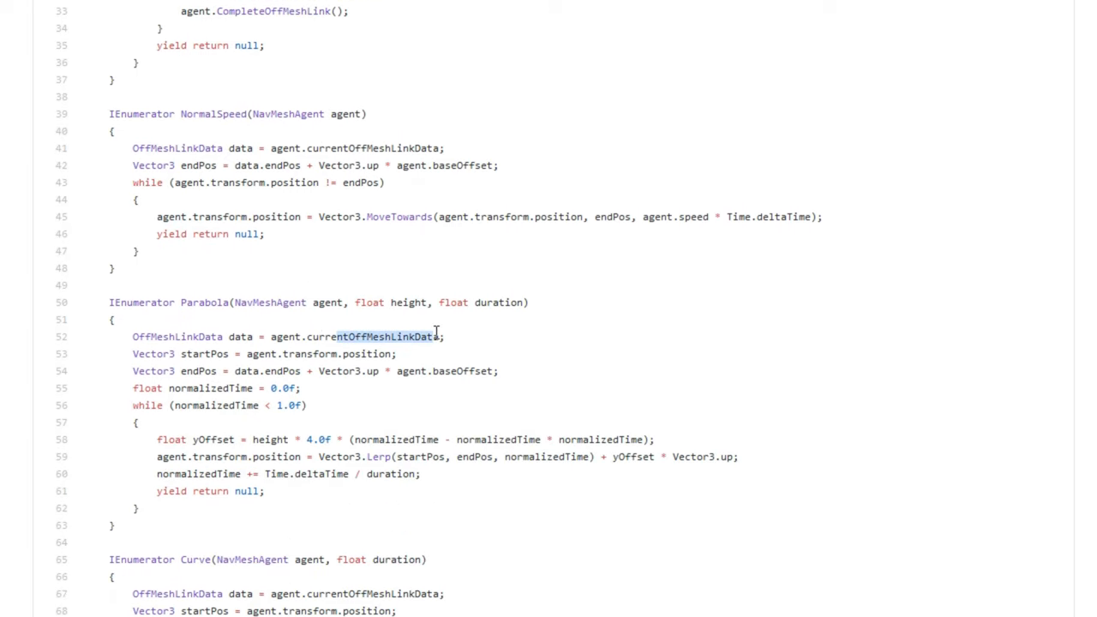
pyautogui.click(386, 336)
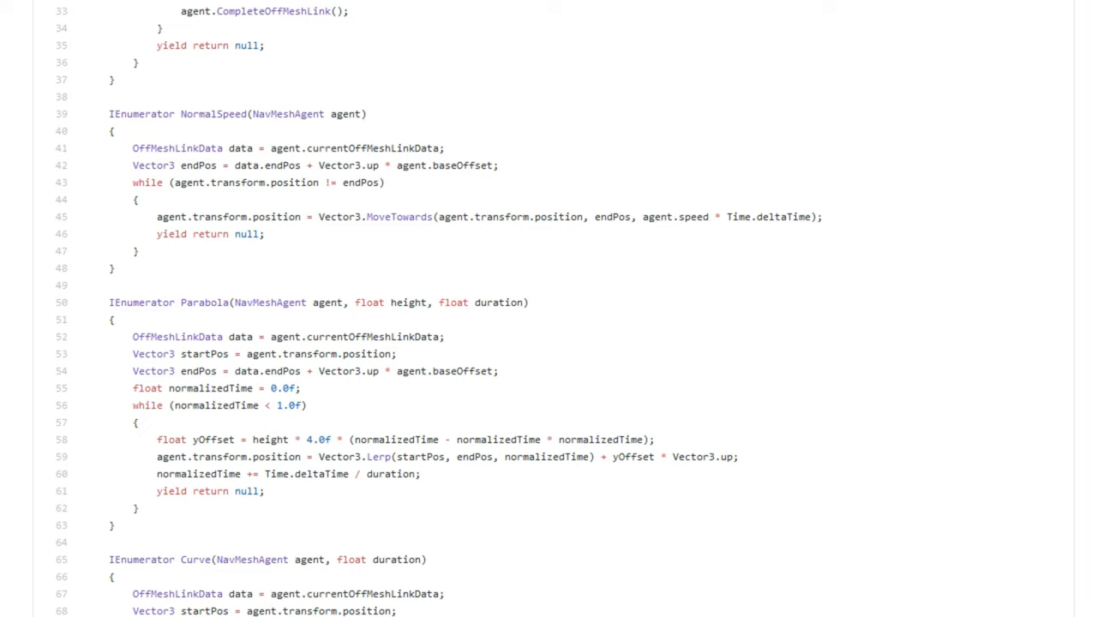
pyautogui.scroll(-3)
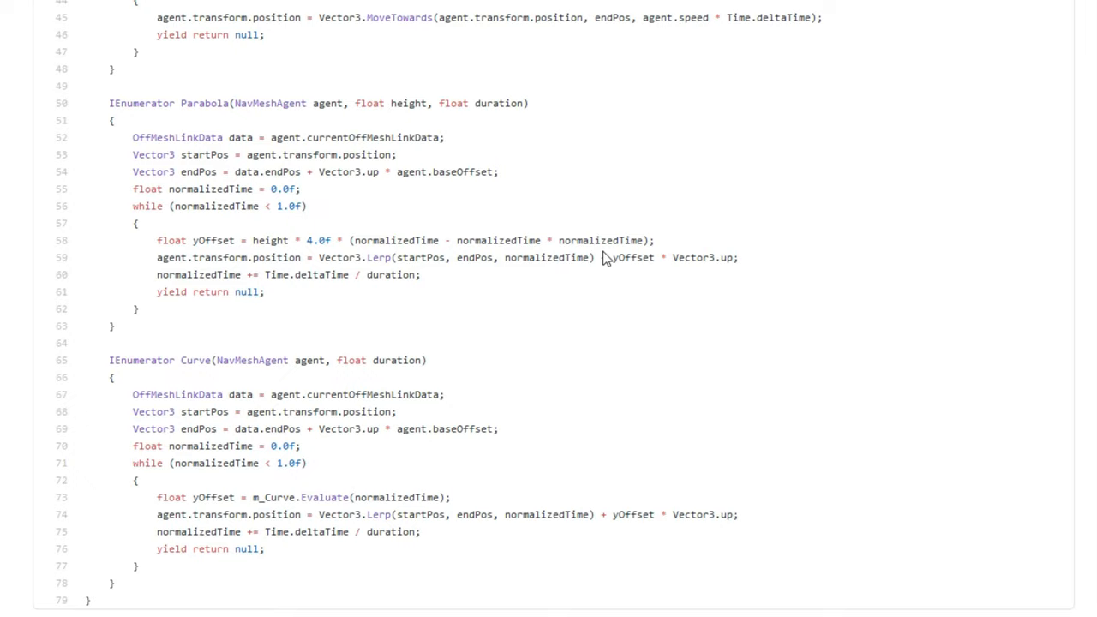
pyautogui.scroll(-3)
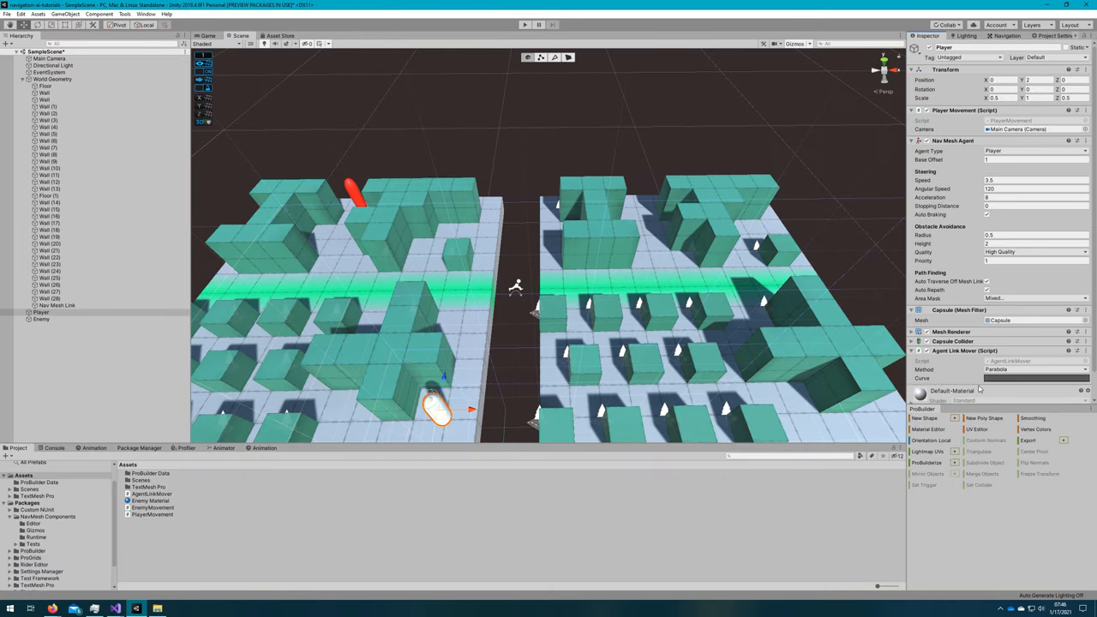
# Step: Reshape the Agent Link Mover's Curve keys into a single-hump bell curve
pyautogui.click(1032, 370)
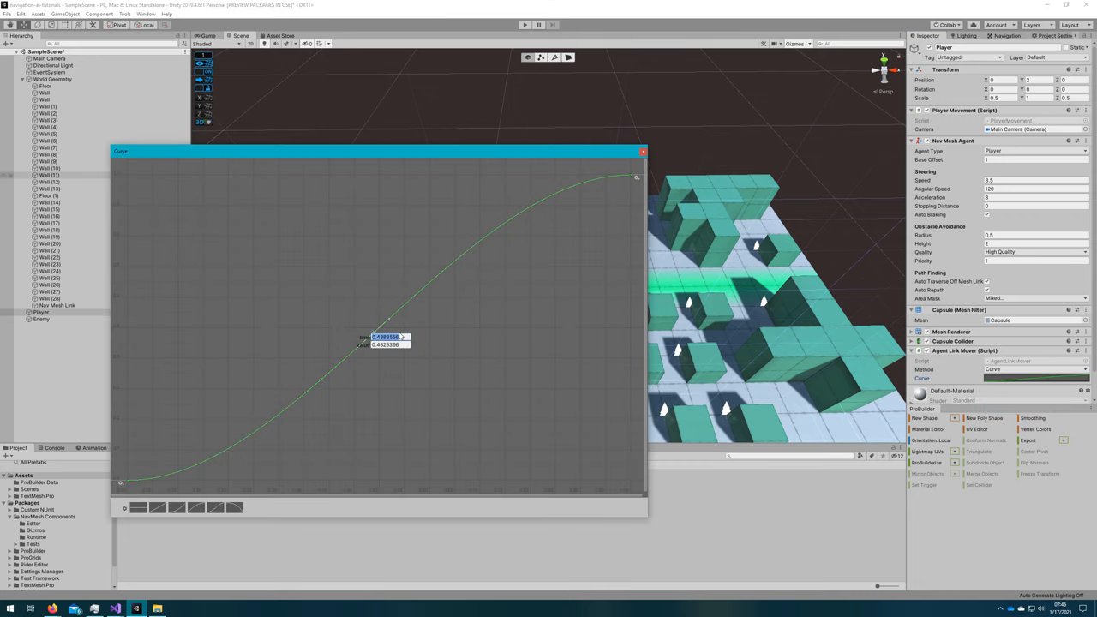
pyautogui.rightClick(636, 176)
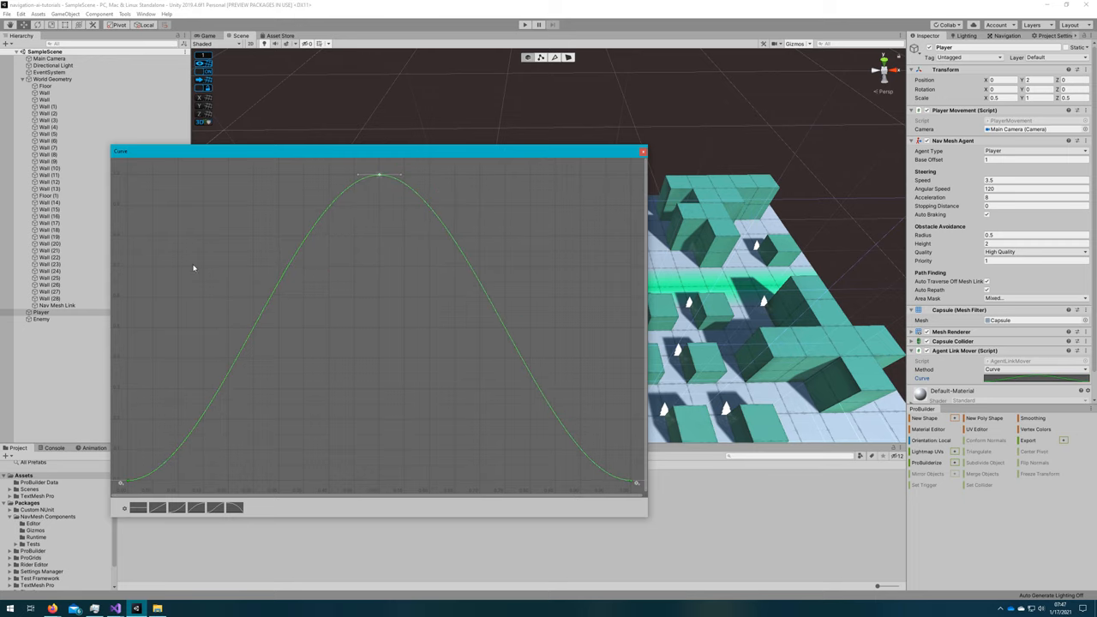
pyautogui.click(643, 151)
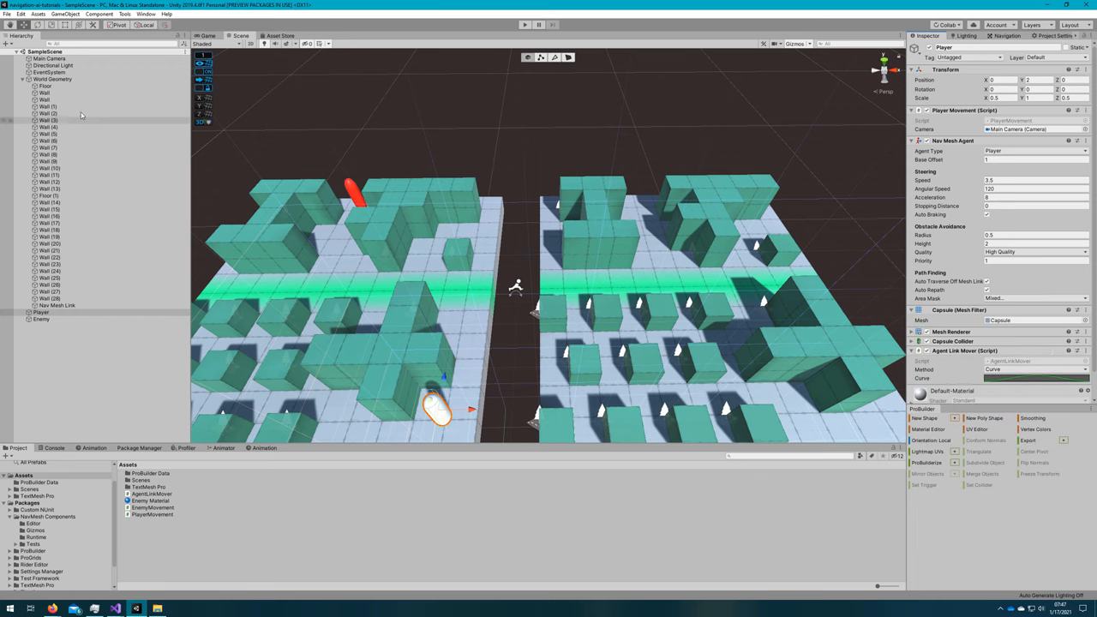
pyautogui.click(41, 319)
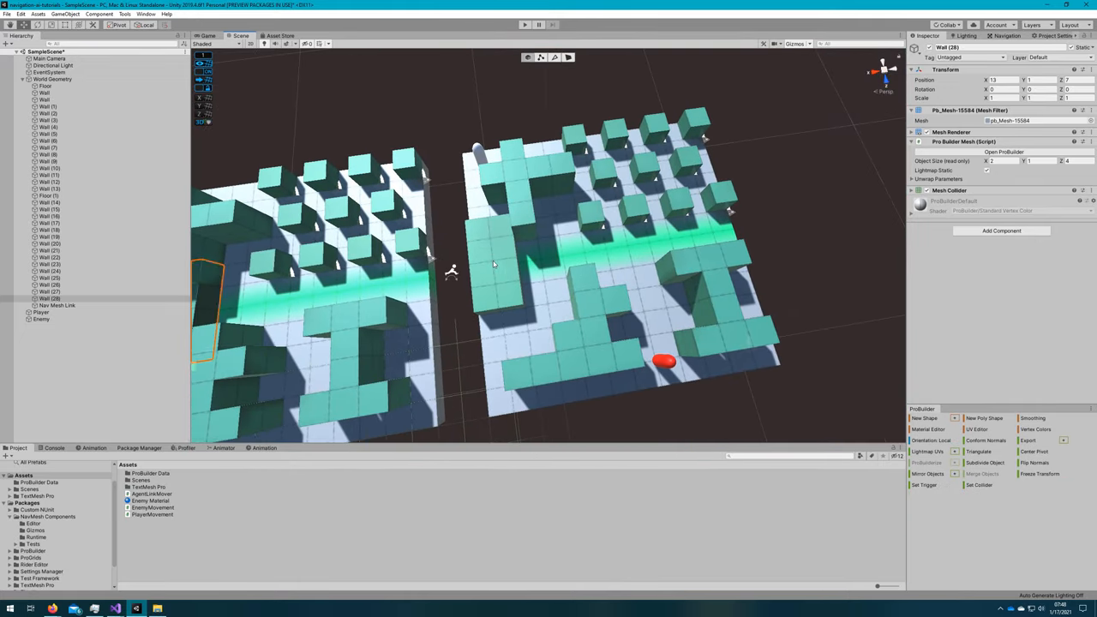
pyautogui.click(53, 79)
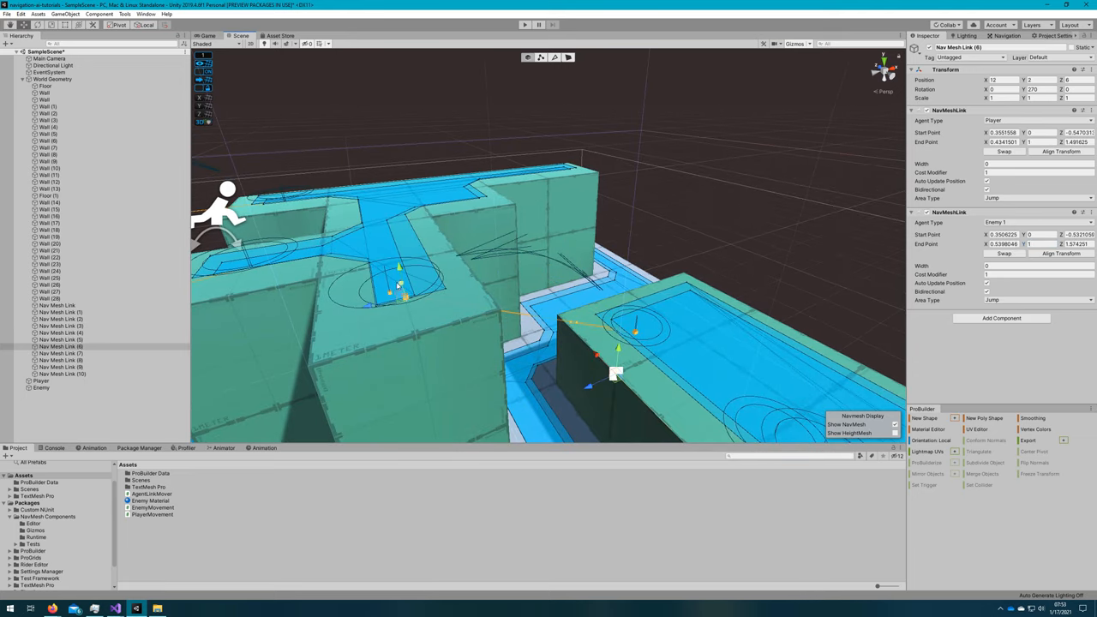
# Step: Enter Play mode to test the player and enemy links onto the raised walls
pyautogui.click(525, 24)
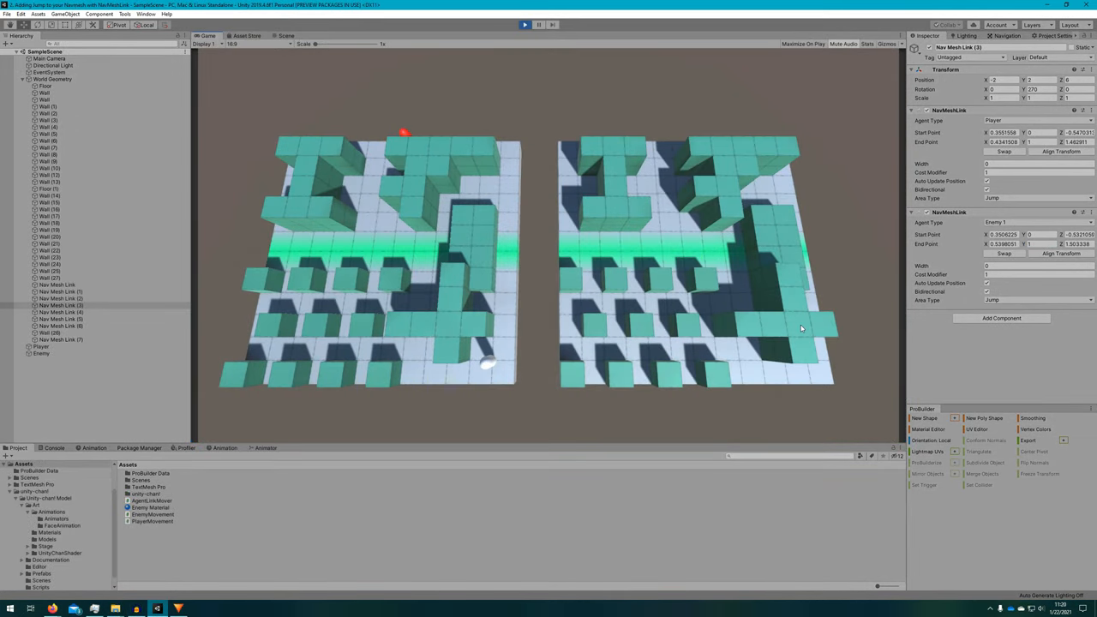